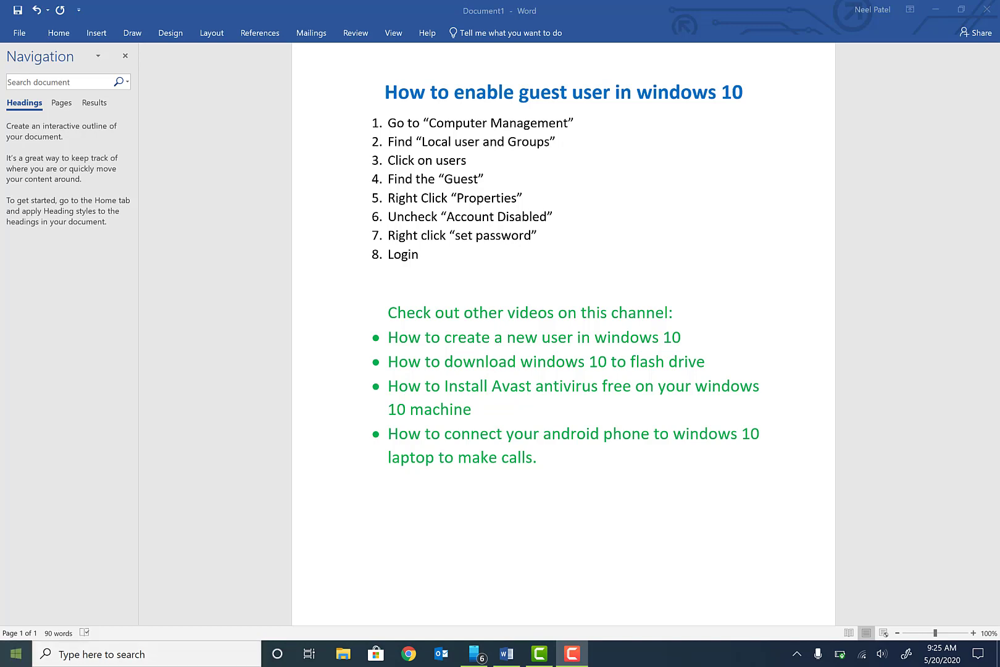
Step: Search 'compu' and launch Computer Management from the search results
{"action": "type", "text": "compu"}
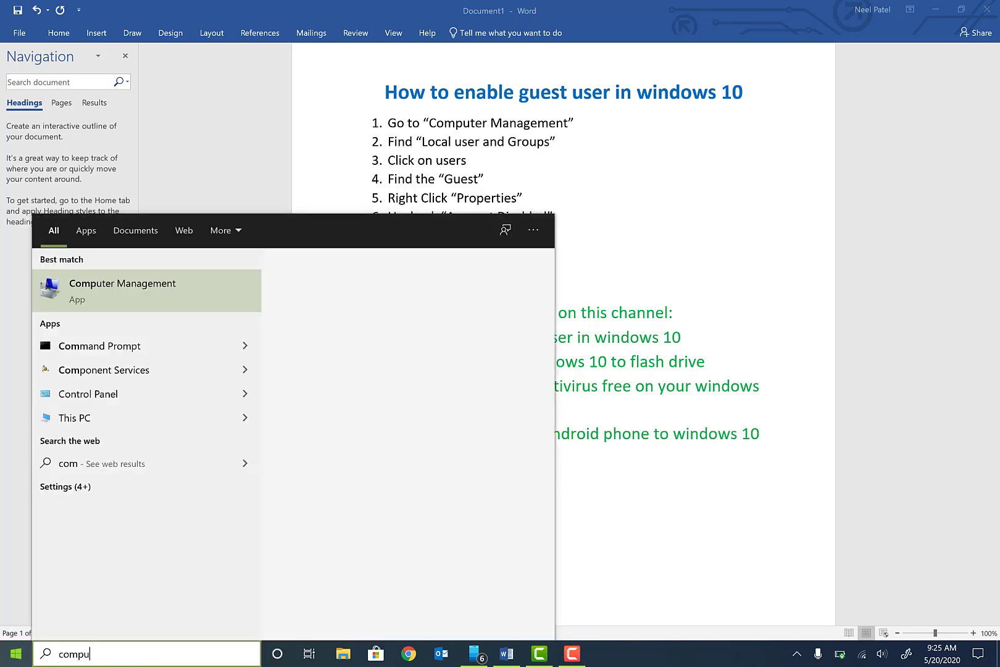
{"action": "left_click", "coordinate": [498, 319]}
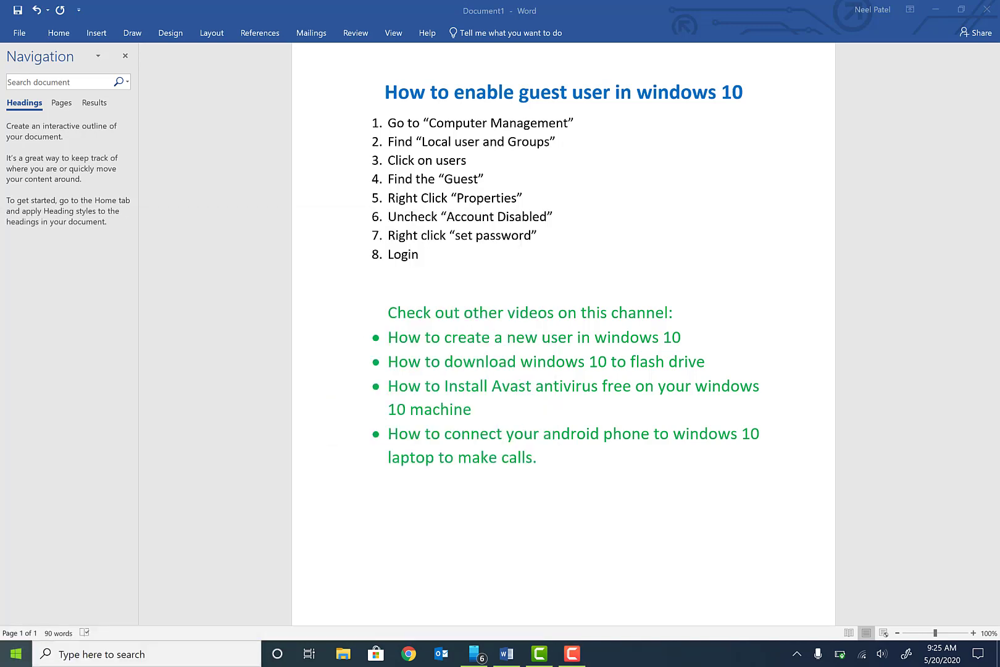
Step: Search Start for 'this pc' and choose Manage from its context menu
{"action": "left_click", "coordinate": [604, 653]}
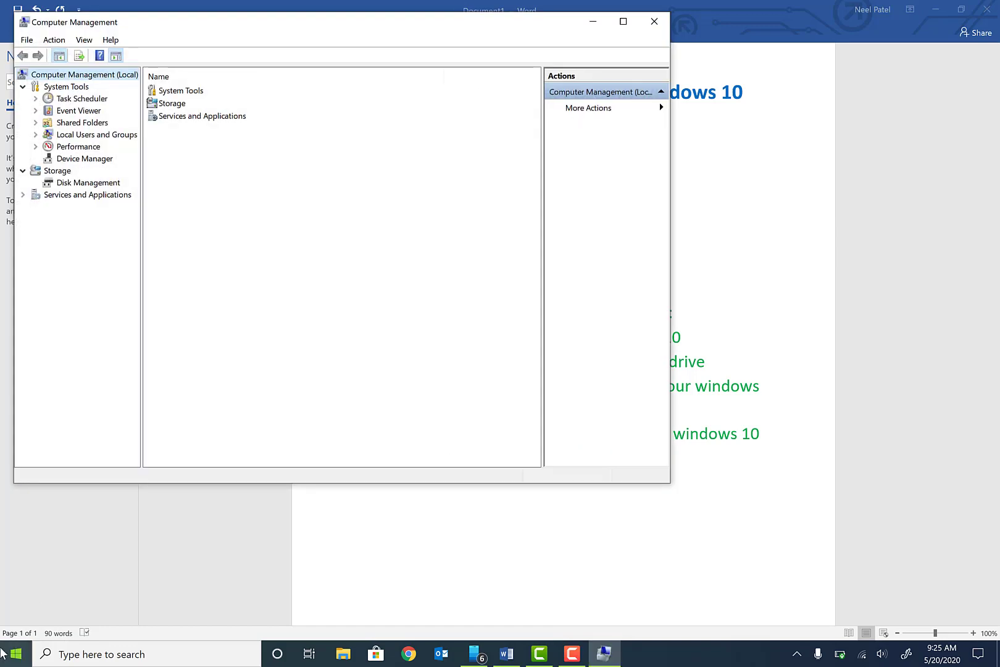
{"action": "left_click", "coordinate": [13, 653]}
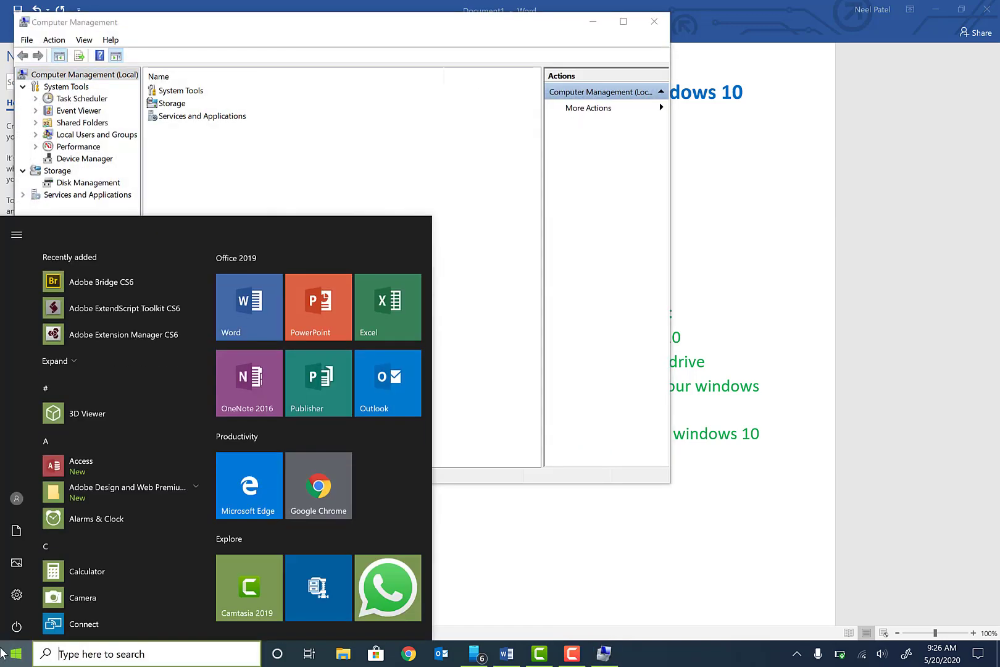
{"action": "type", "text": "this pc"}
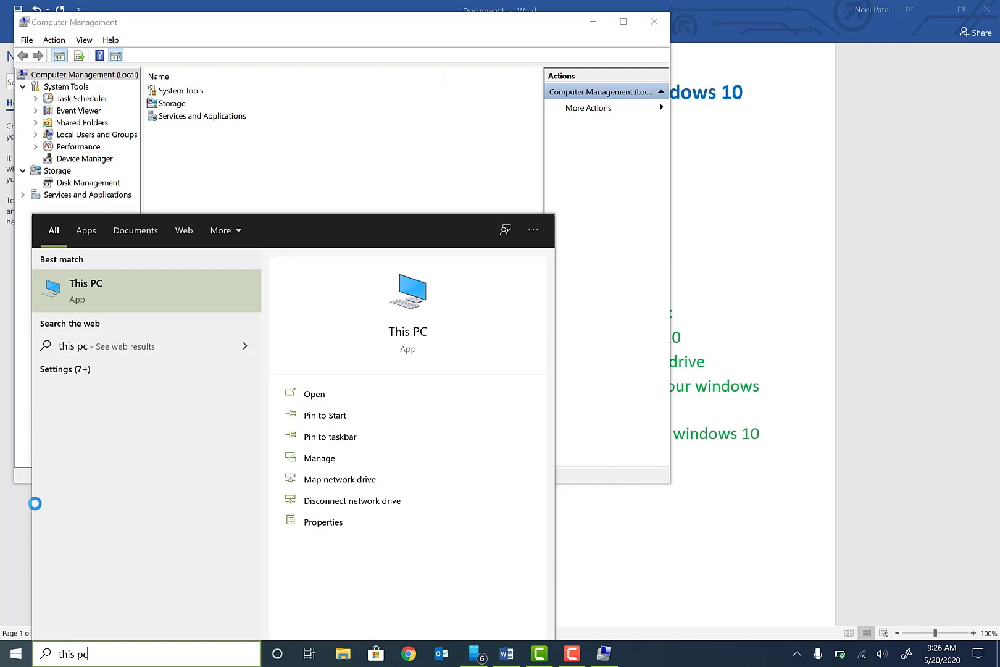
{"action": "right_click", "coordinate": [85, 290]}
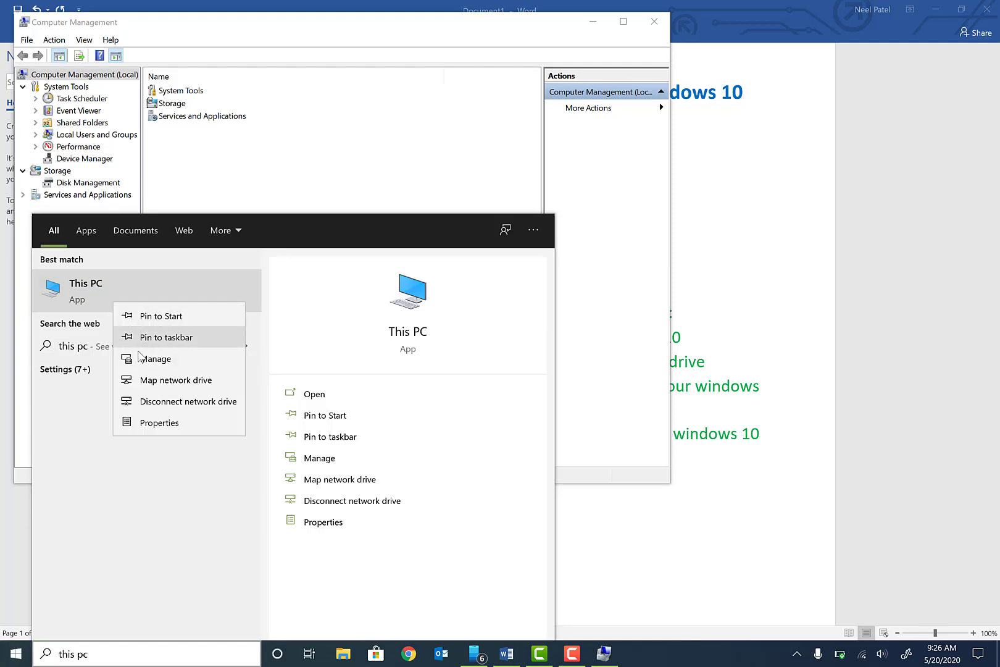
{"action": "left_click", "coordinate": [155, 358]}
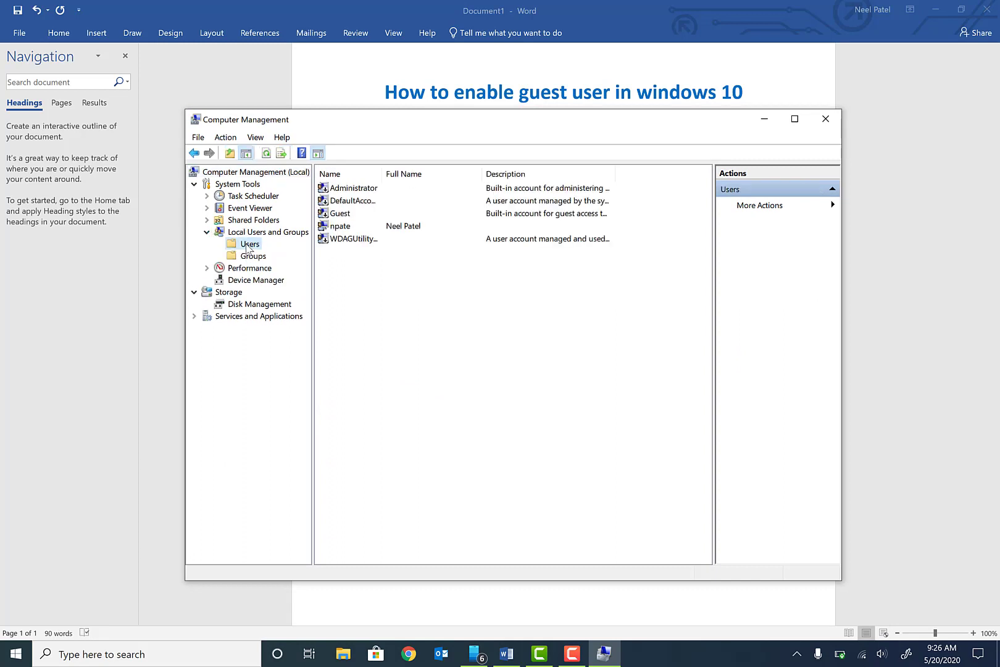
Step: Show the Users list under Local Users and Groups and right-click the Guest account
{"action": "left_click", "coordinate": [341, 213]}
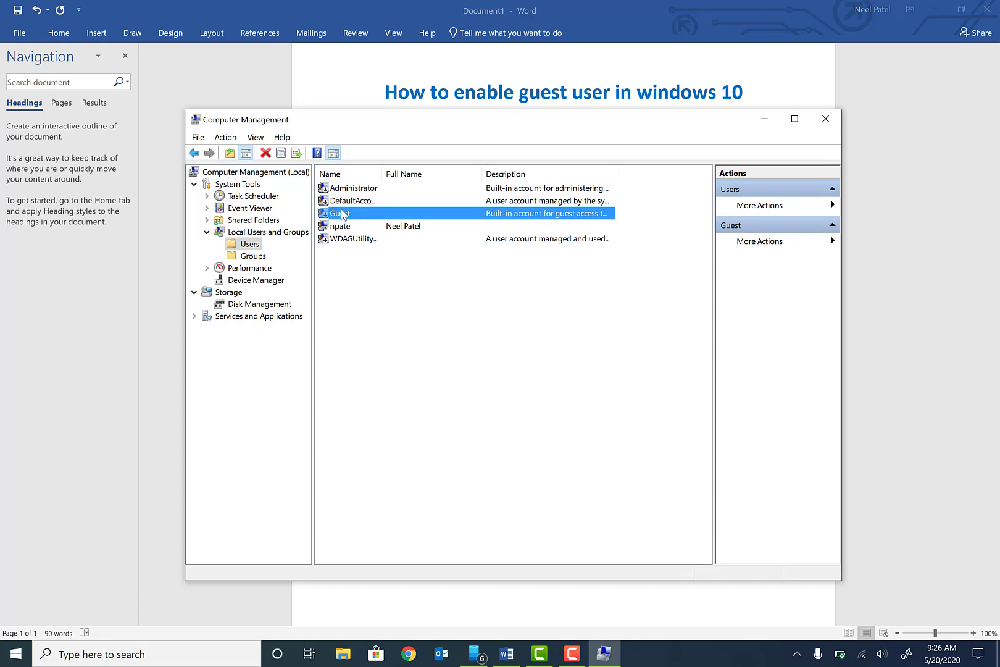
{"action": "right_click", "coordinate": [336, 212]}
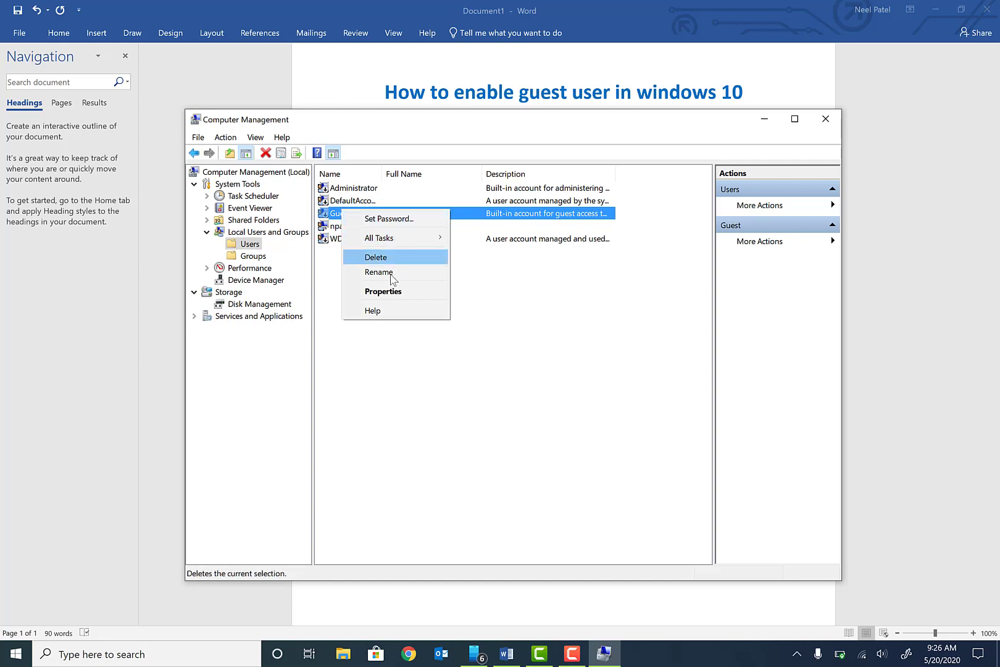
Step: Uncheck 'Account is disabled' in Guest properties and confirm with OK
{"action": "left_click", "coordinate": [383, 291]}
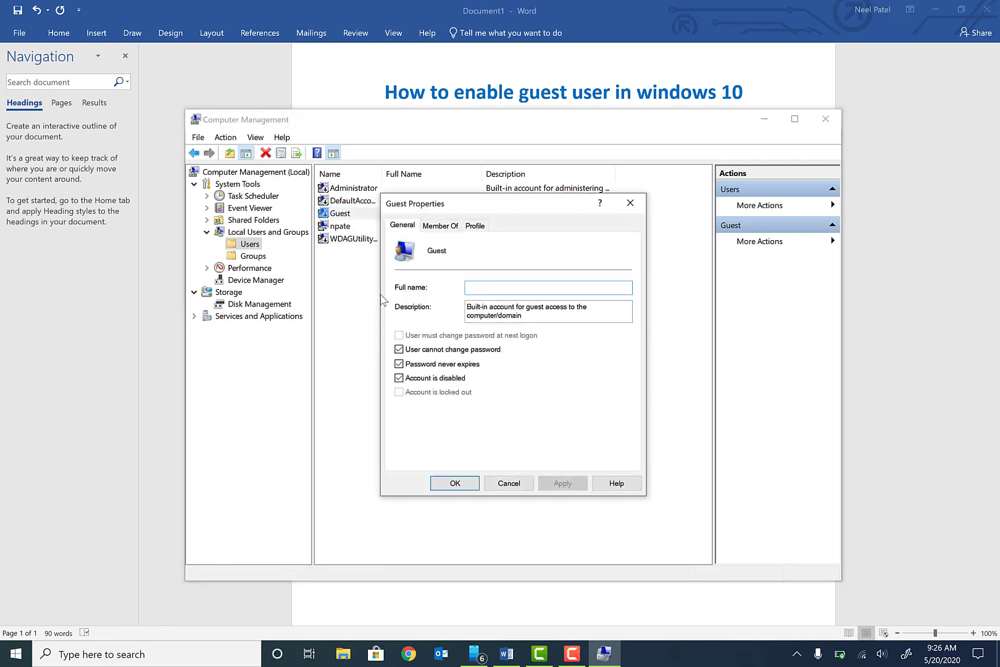
{"action": "left_click", "coordinate": [399, 377]}
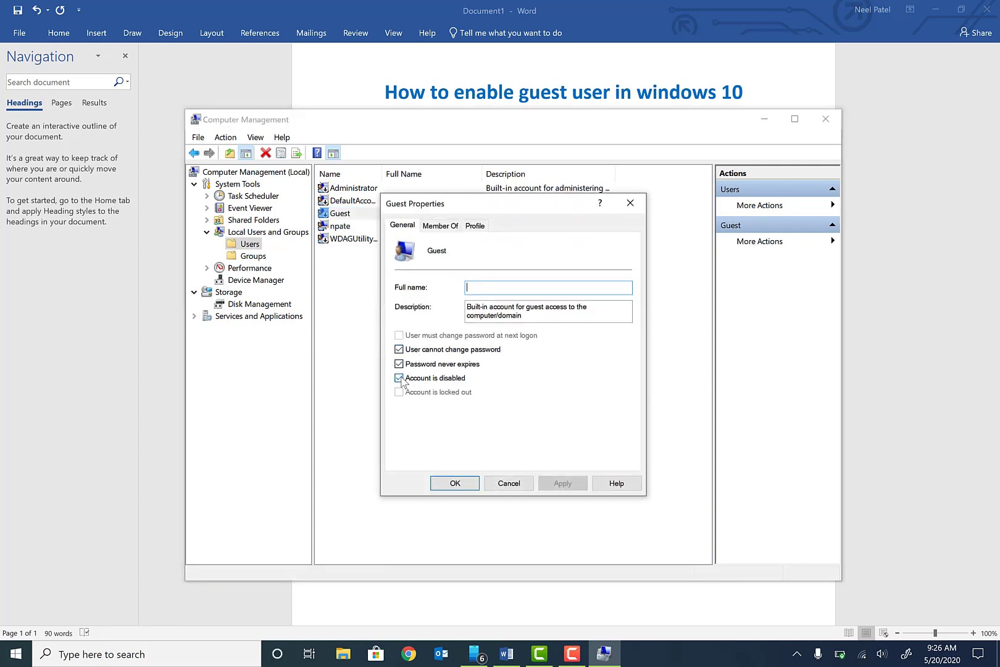
{"action": "left_click", "coordinate": [399, 377]}
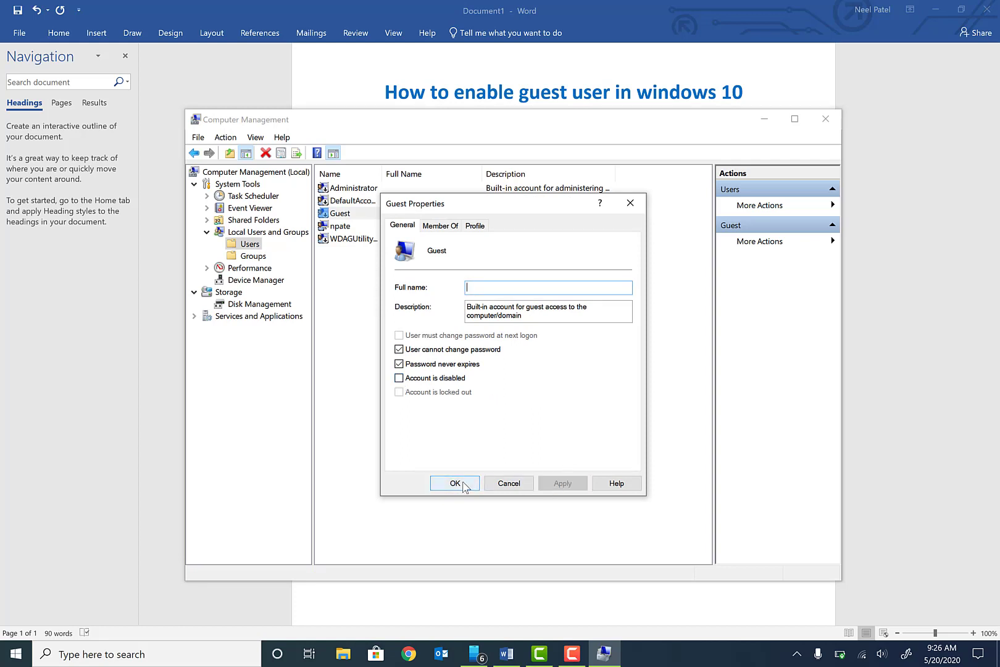
{"action": "left_click", "coordinate": [454, 483]}
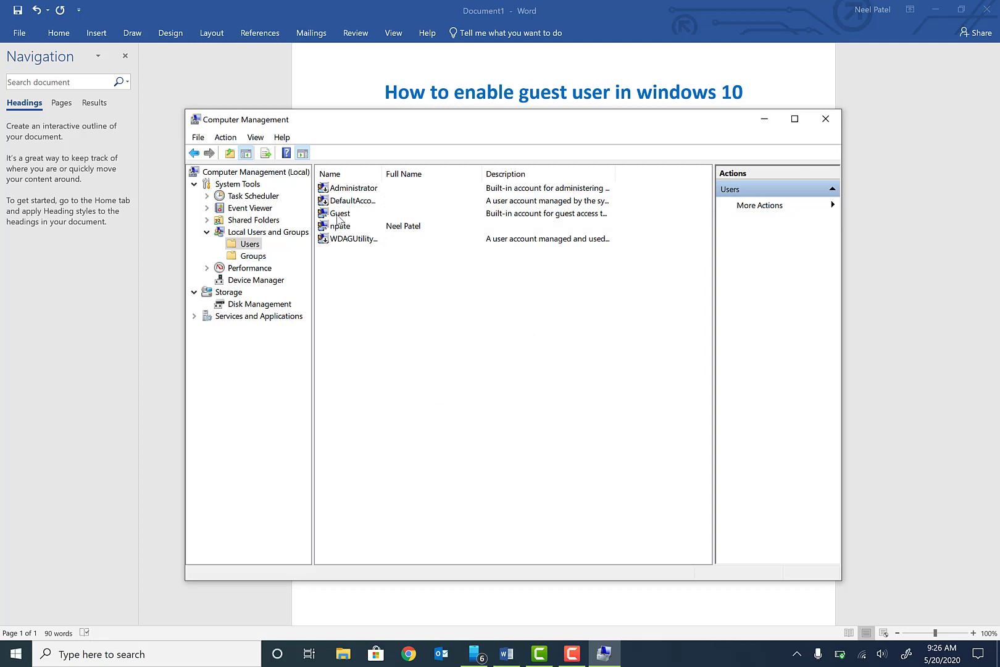
{"action": "left_click", "coordinate": [341, 213]}
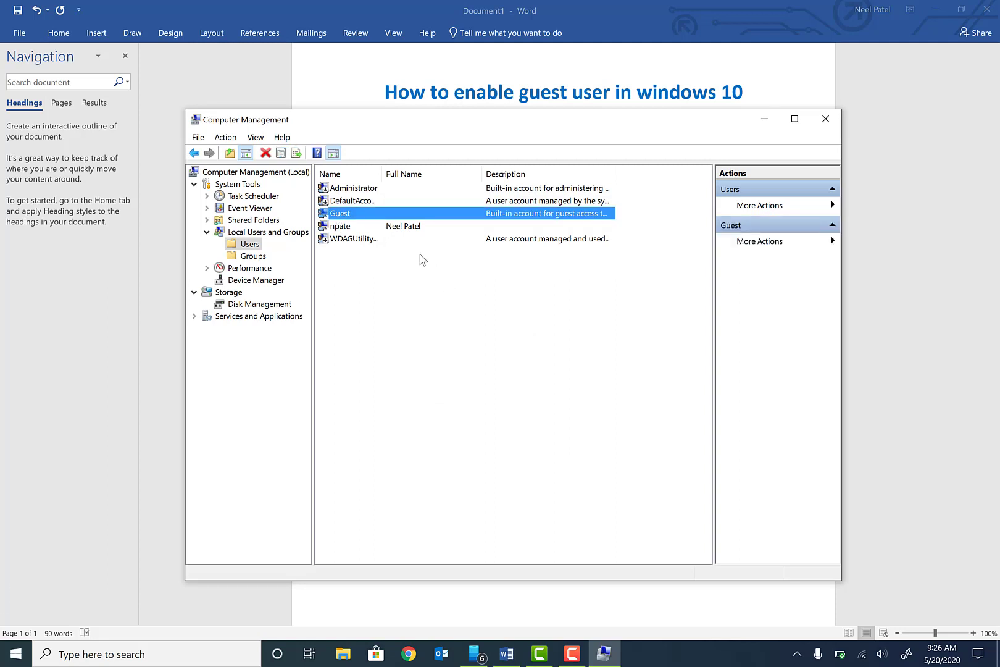
Step: Set a new password for Guest via Set Password, past the warning, and dismiss the confirmation
{"action": "right_click", "coordinate": [340, 213]}
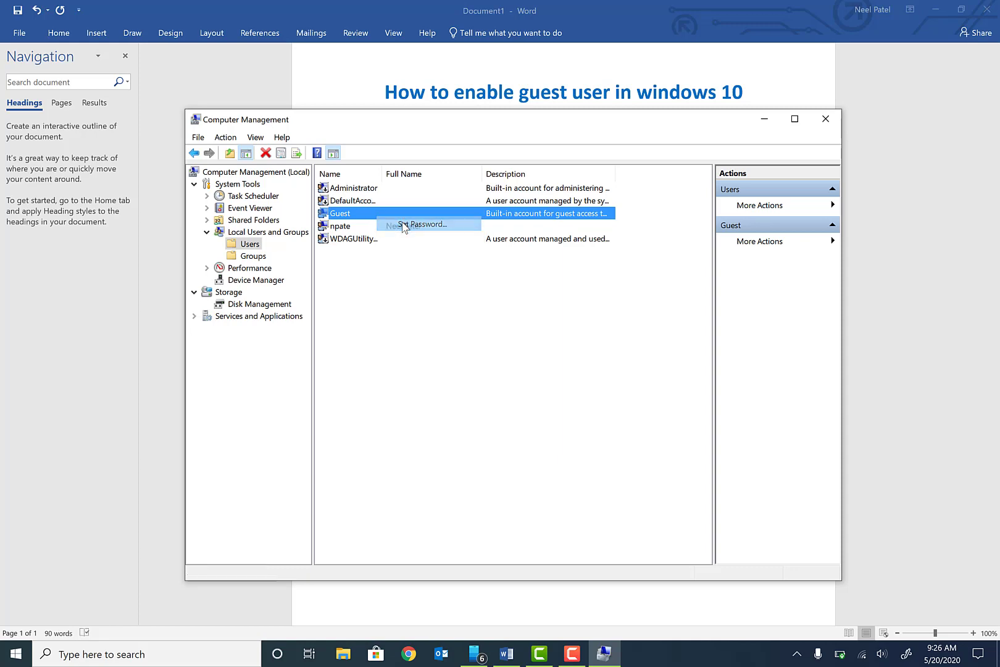
{"action": "left_click", "coordinate": [422, 224]}
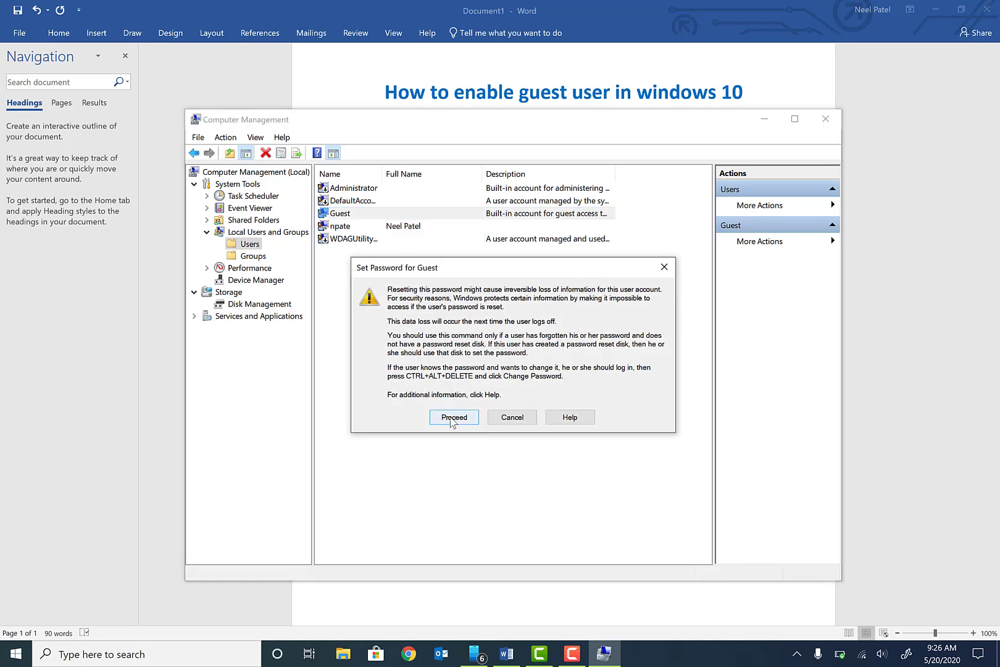
{"action": "left_click", "coordinate": [453, 416]}
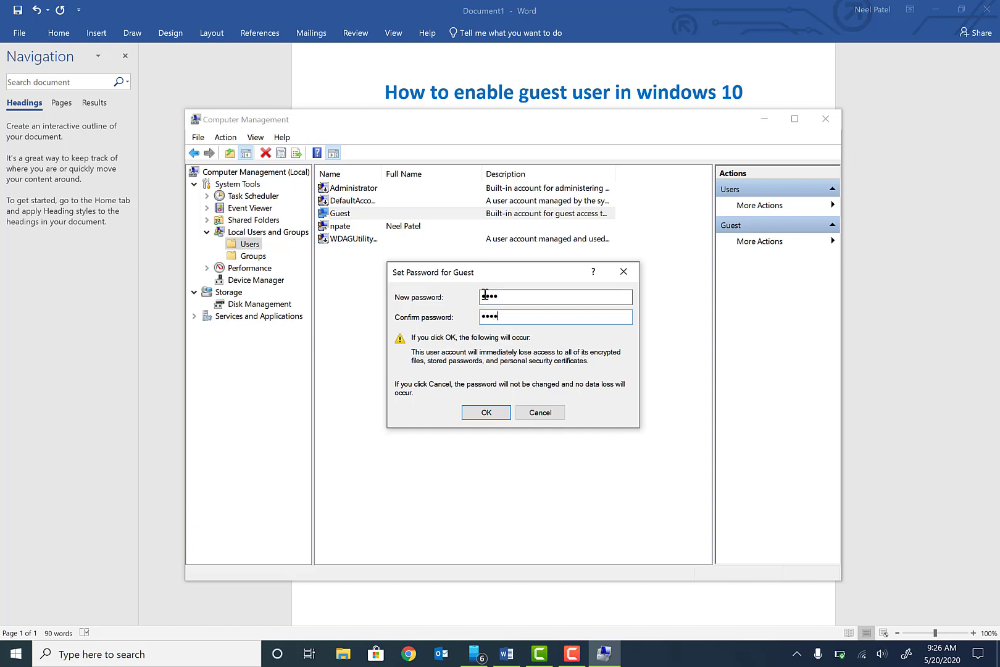
{"action": "left_click", "coordinate": [485, 413]}
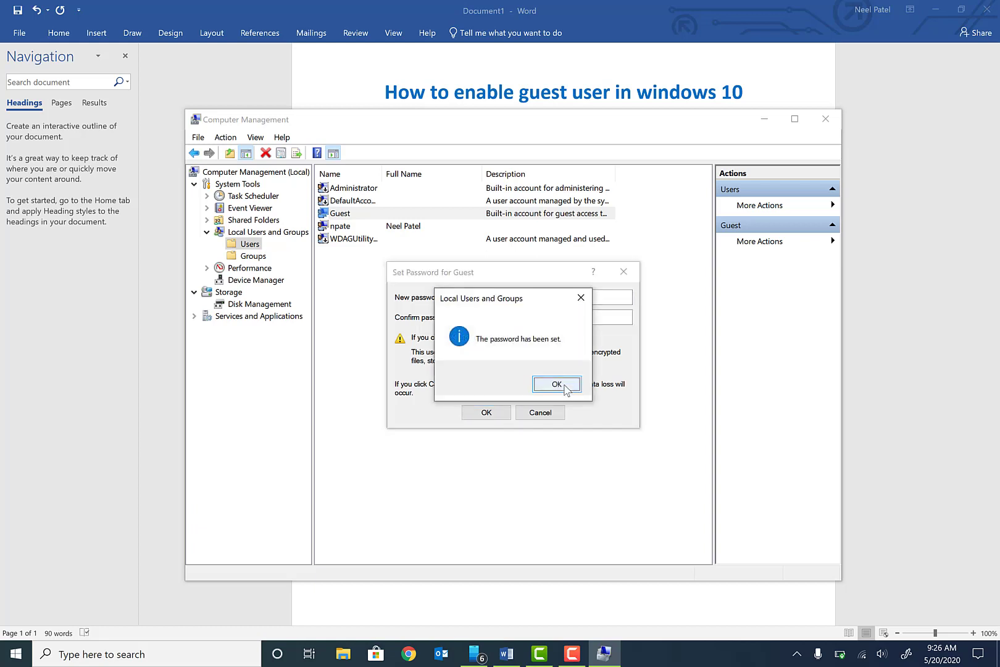
{"action": "left_click", "coordinate": [556, 384]}
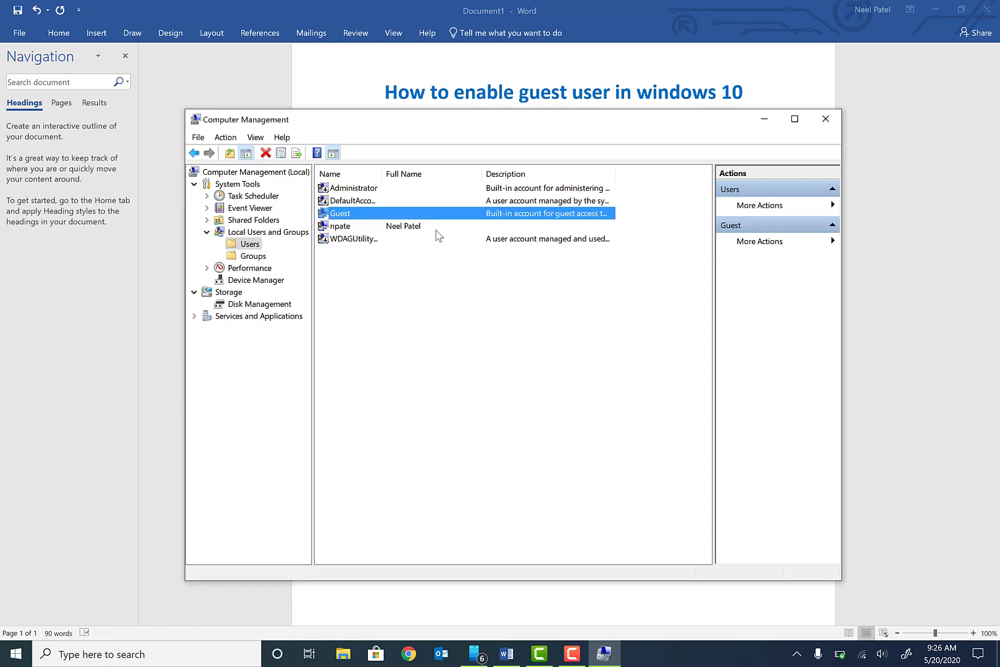
{"action": "left_click", "coordinate": [14, 653]}
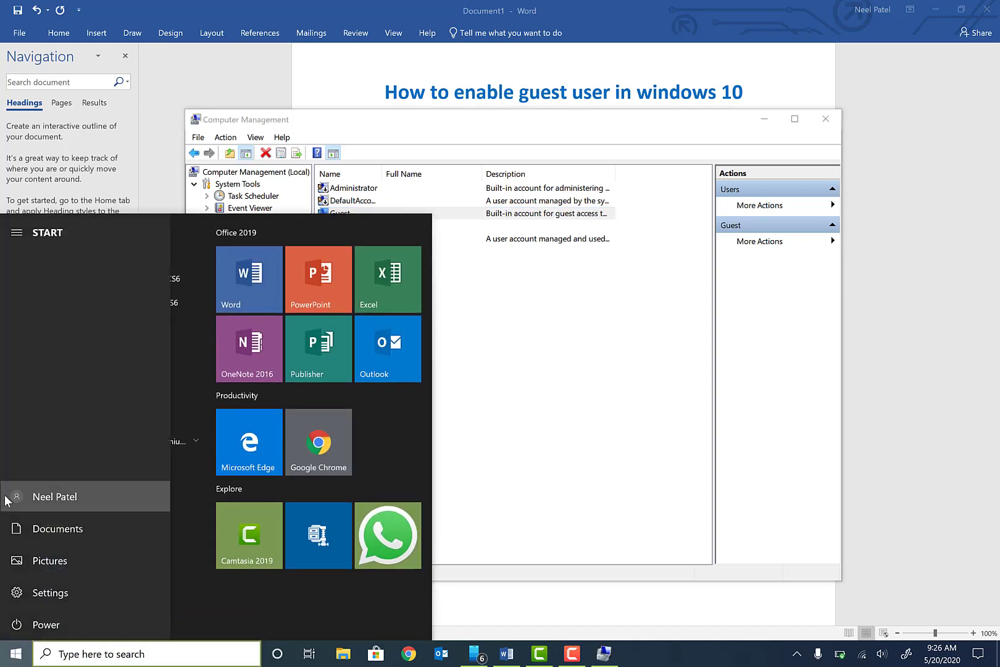
{"action": "left_click", "coordinate": [54, 497]}
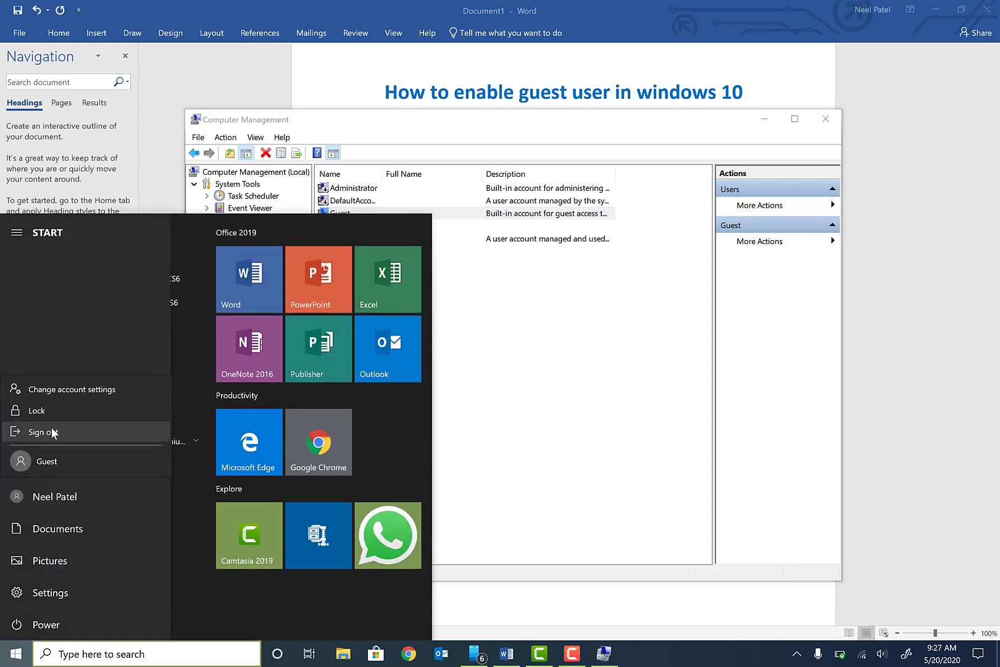
{"action": "mouse_move", "coordinate": [46, 461]}
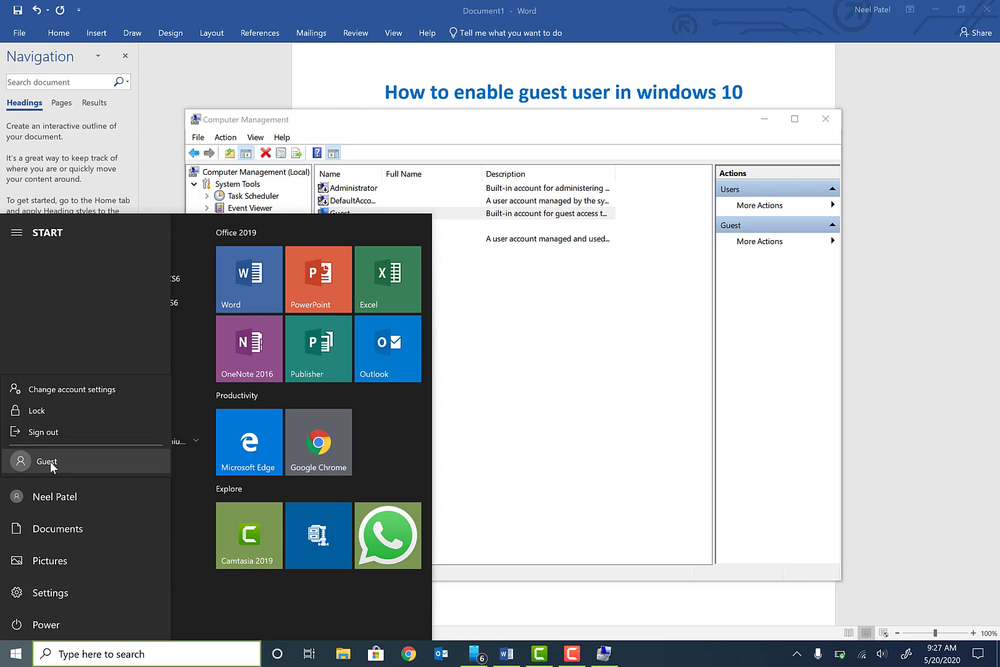
{"action": "mouse_move", "coordinate": [533, 362]}
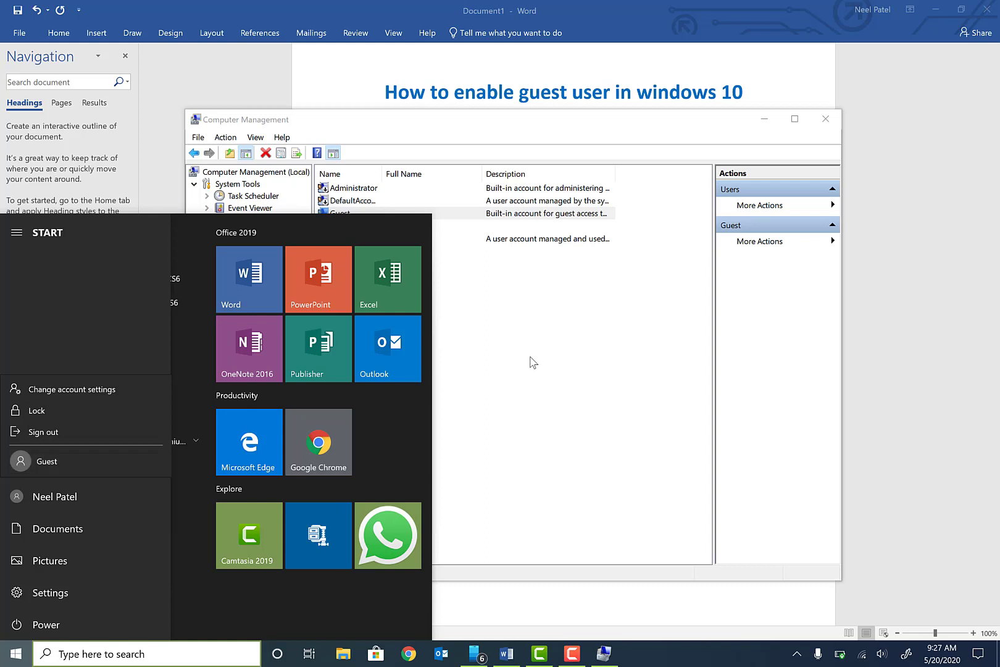
{"action": "left_click", "coordinate": [533, 361]}
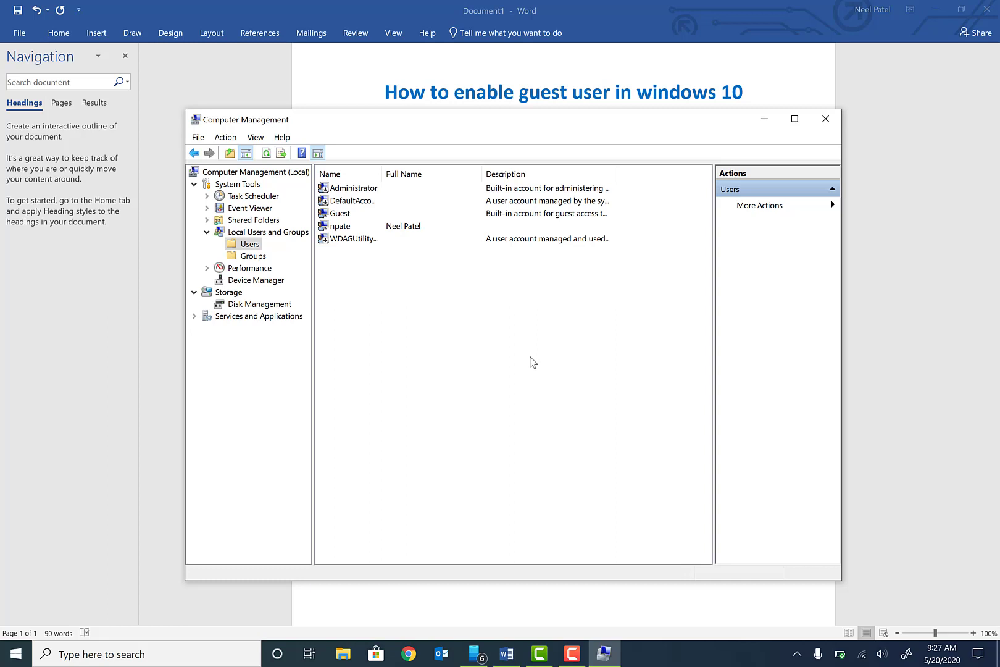
{"action": "mouse_move", "coordinate": [793, 35]}
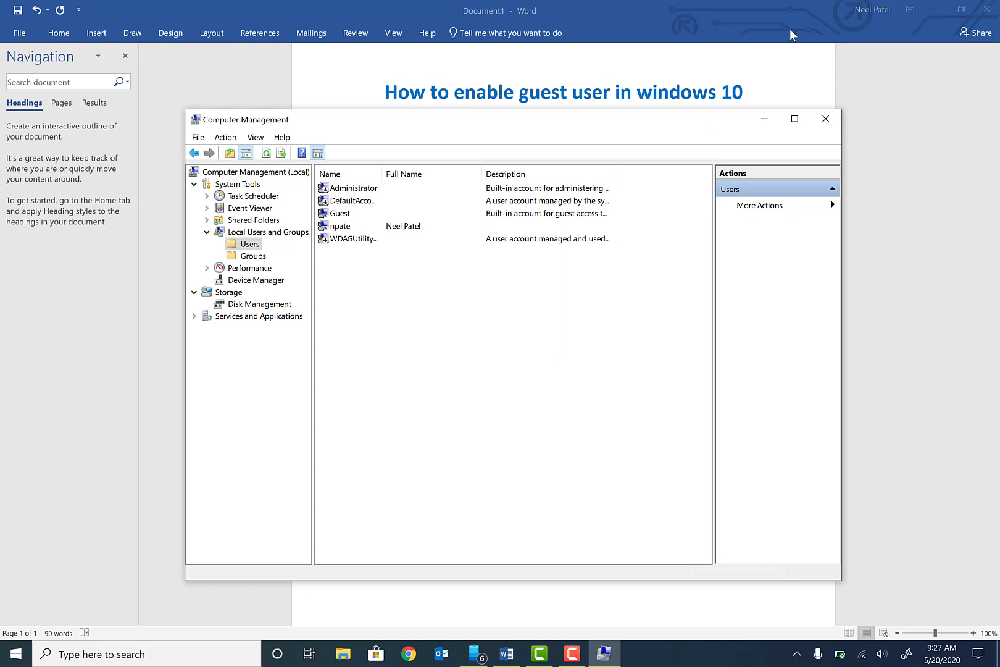
{"action": "mouse_move", "coordinate": [763, 120]}
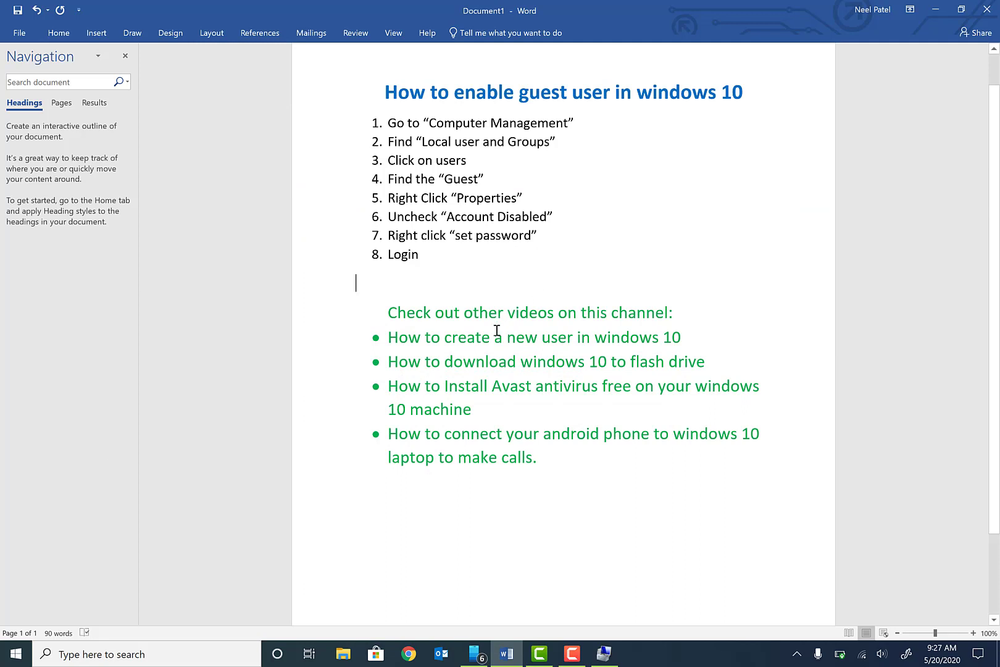
Step: Bring the Word guest-account instructions document back into focus
{"action": "left_click", "coordinate": [497, 337]}
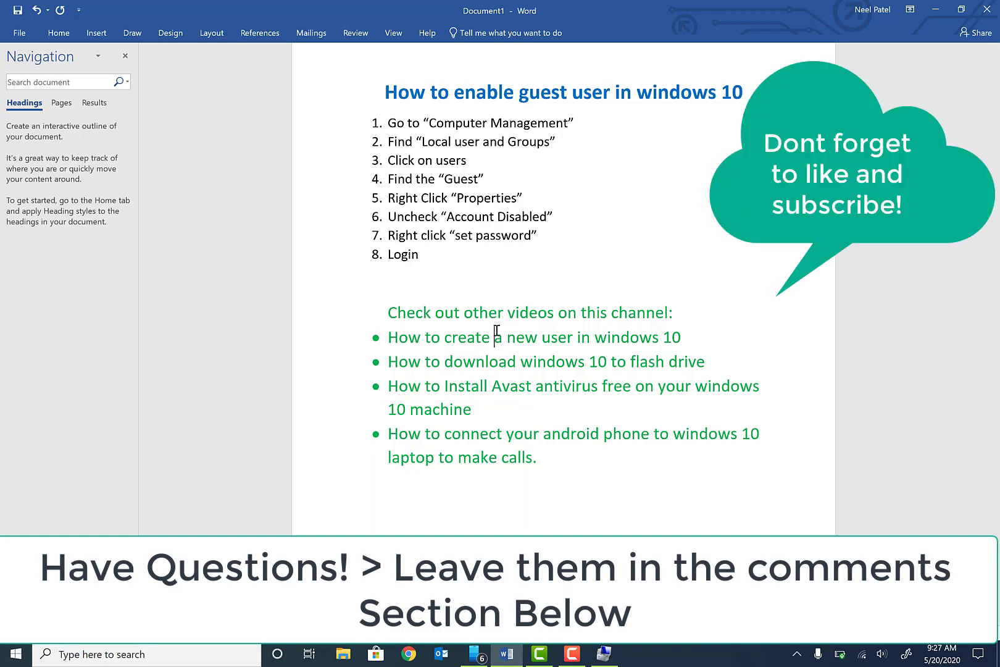
{"action": "mouse_move", "coordinate": [483, 431]}
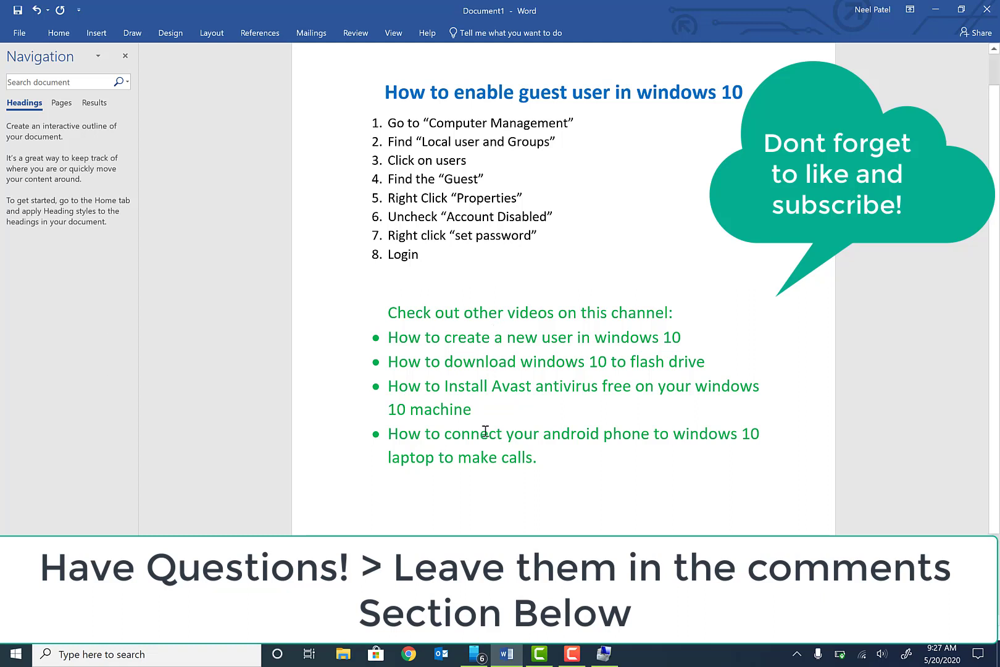